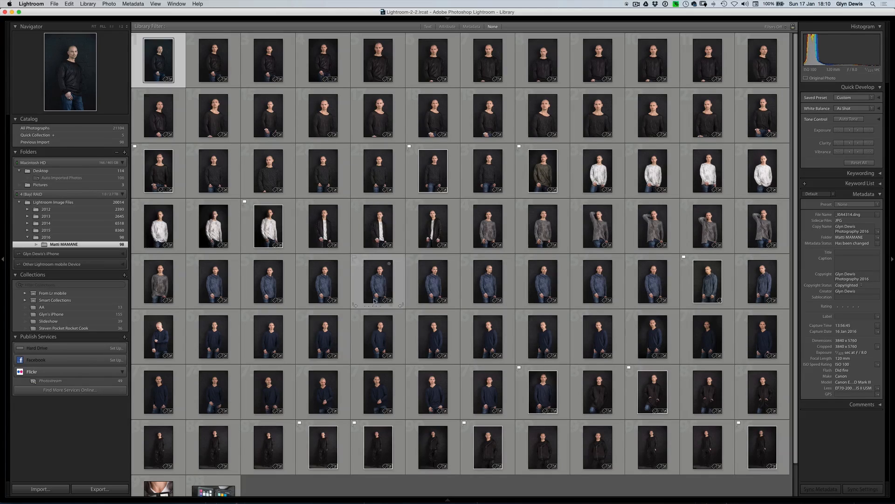
Filter the grid to flagged picks, then clear the flag filter to show the whole shoot again
left_click(456, 26)
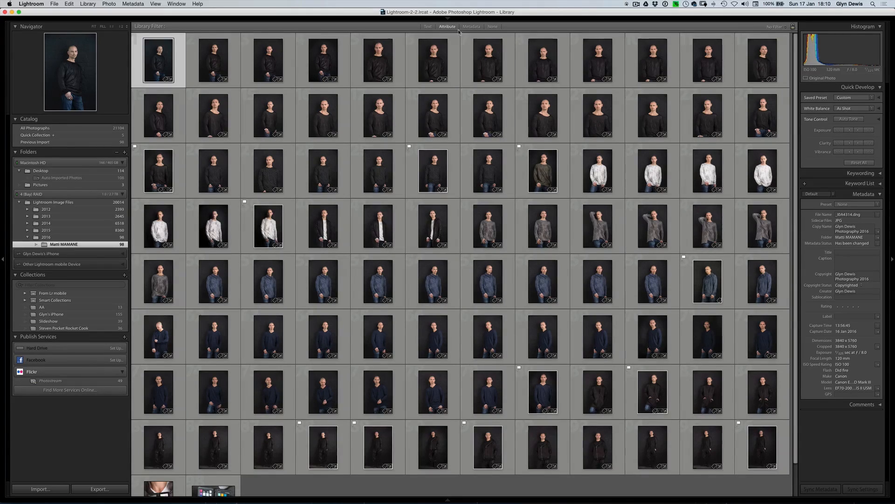
left_click(608, 35)
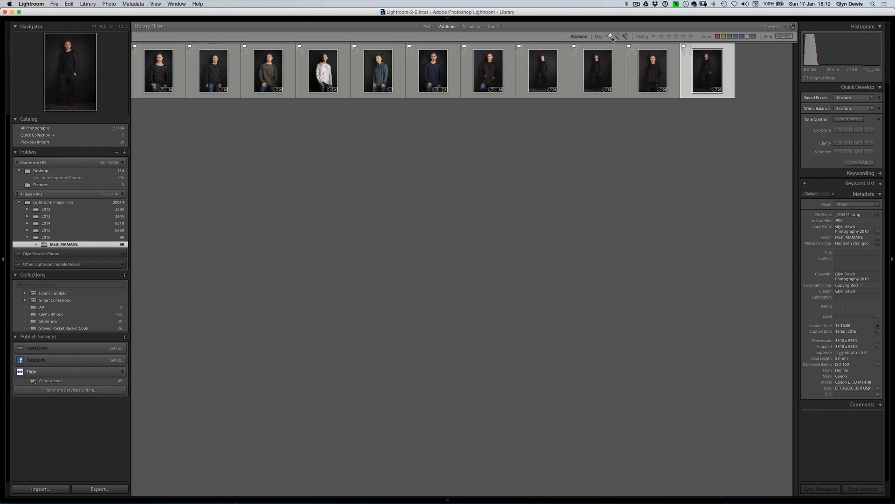
left_click(611, 36)
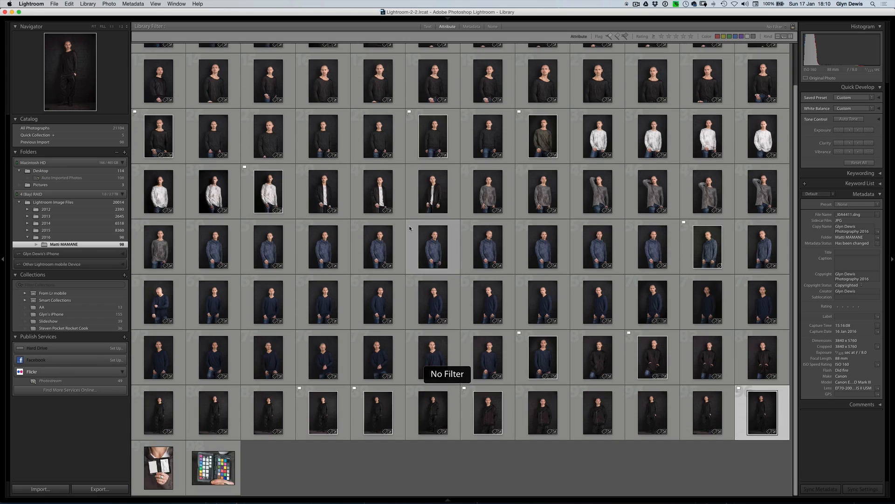
scroll("down", 3)
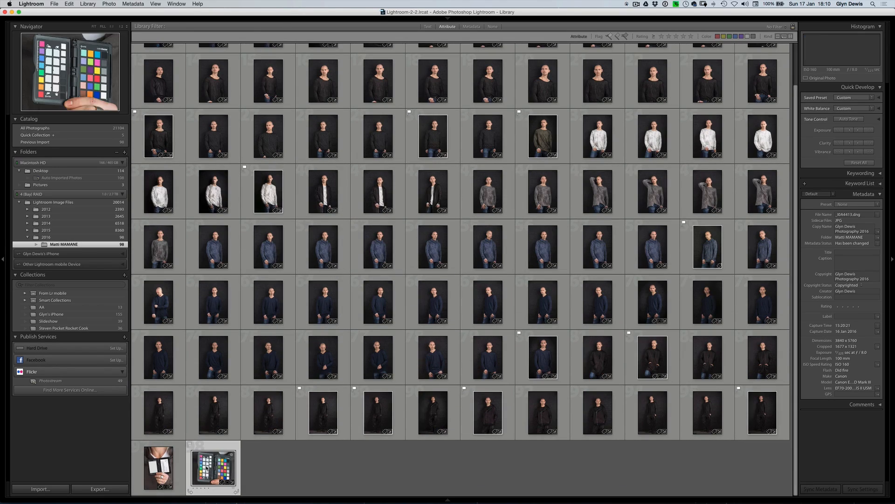
Open the ColorChecker chart thumbnail in full-size Loupe view
double_click(163, 469)
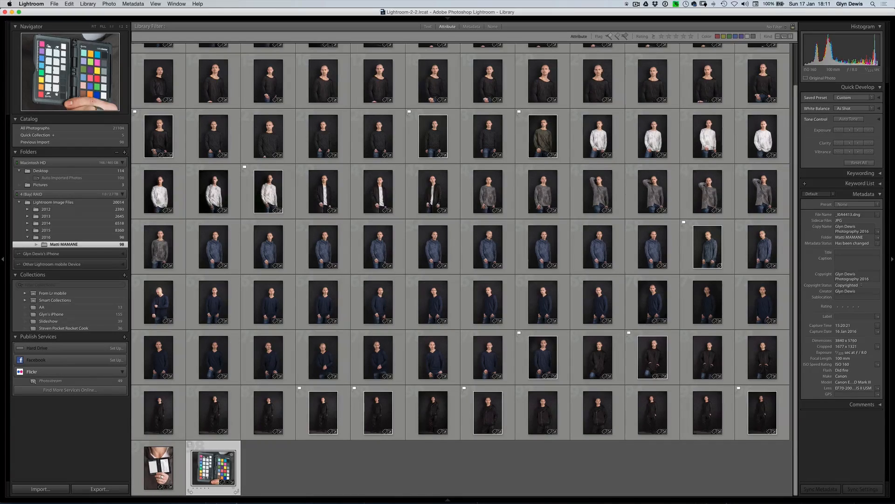
double_click(211, 466)
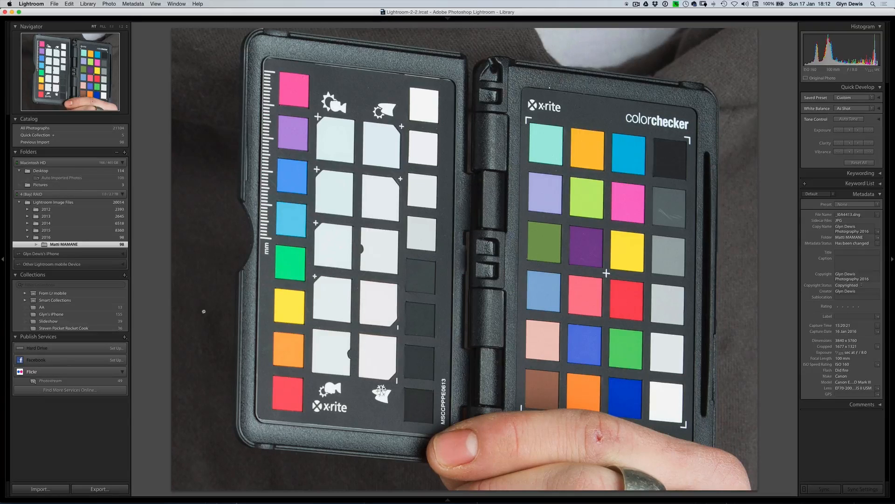
Export the chart photo with the ColorChecker Passport preset from the File menu
left_click(58, 3)
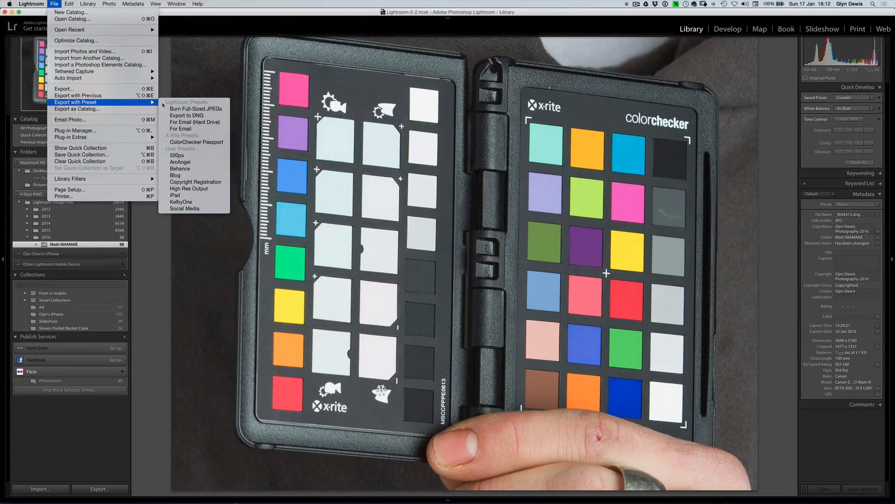
mouse_move(181, 129)
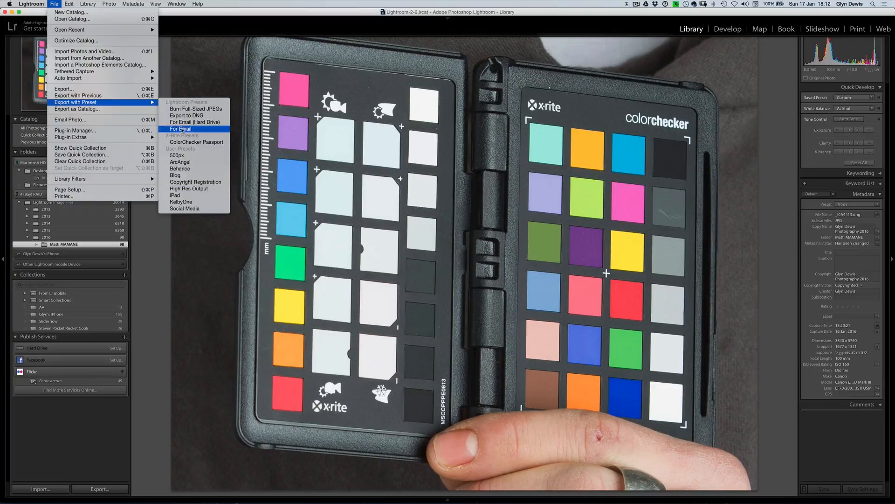
mouse_move(200, 142)
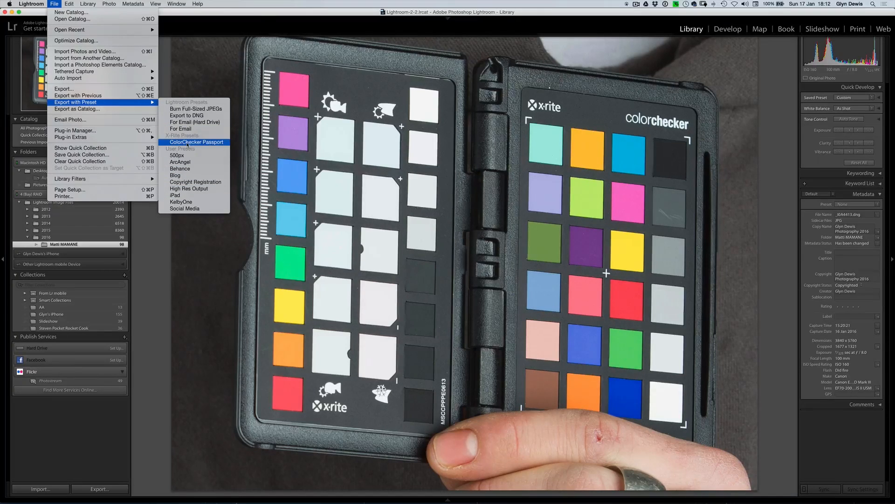
left_click(195, 142)
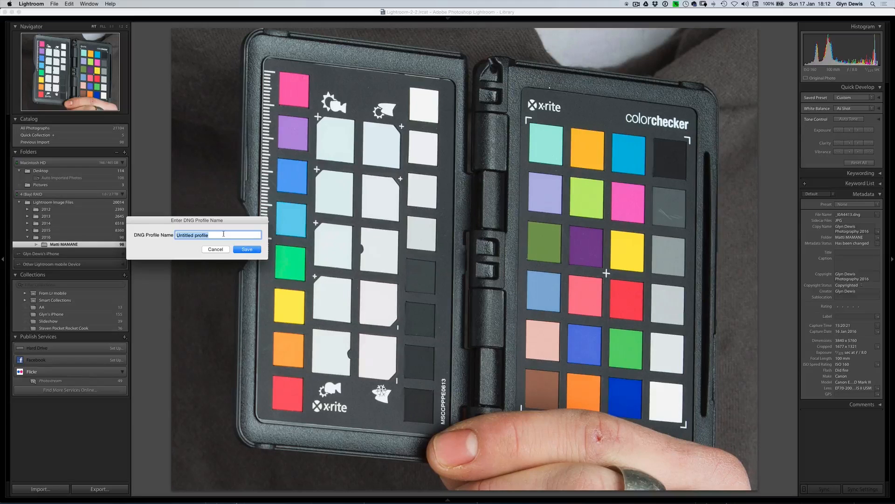
Name the DNG profile '5D 70_200E LC1000 + 175Octa' and save it to generate the camera profile
type("5")
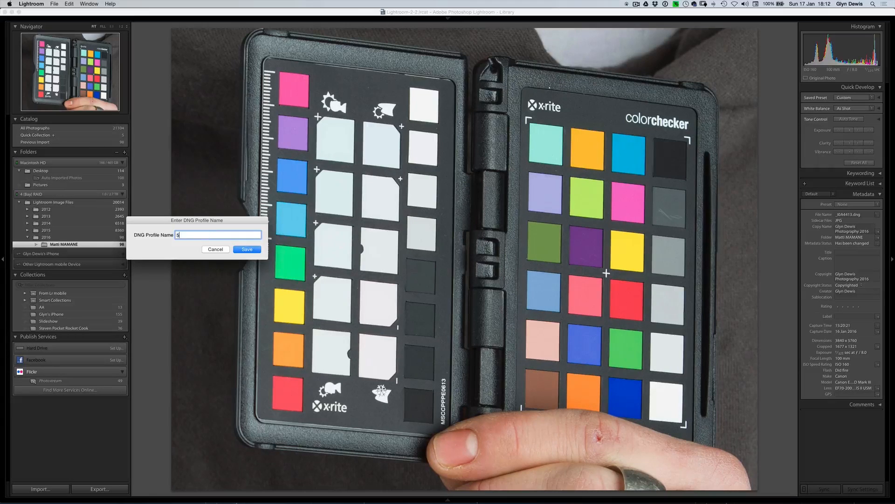
type("D 70")
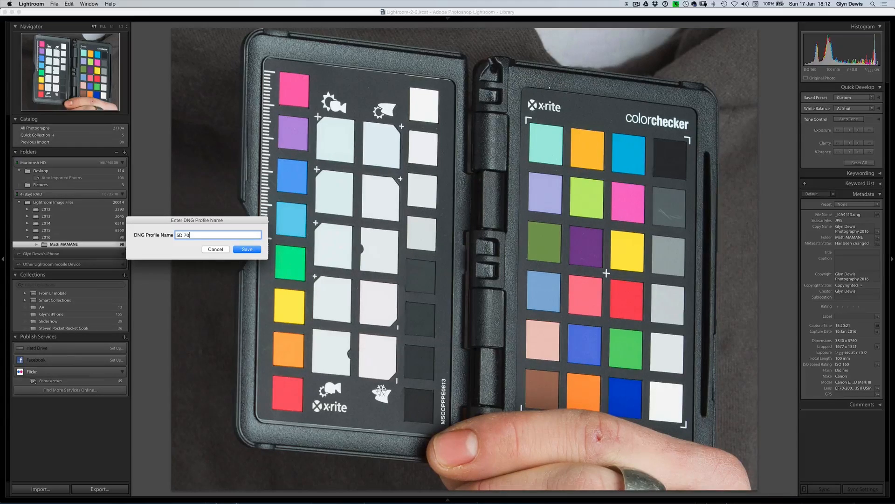
type("_200")
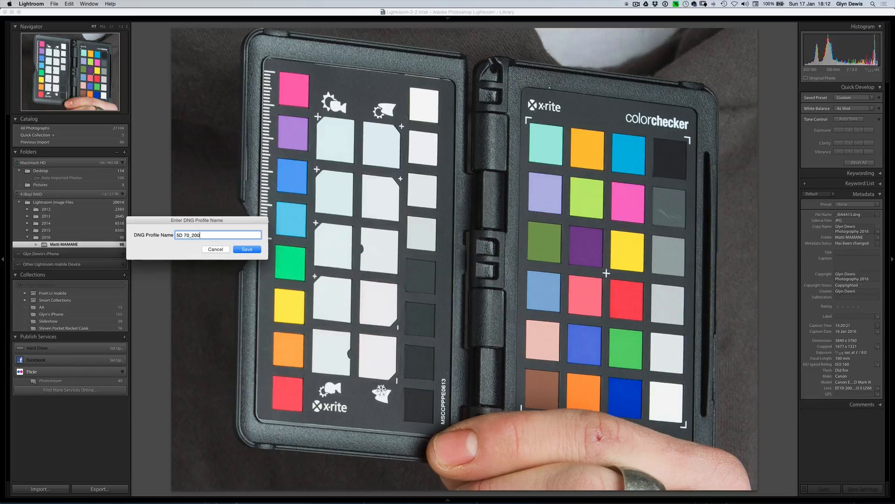
type("E")
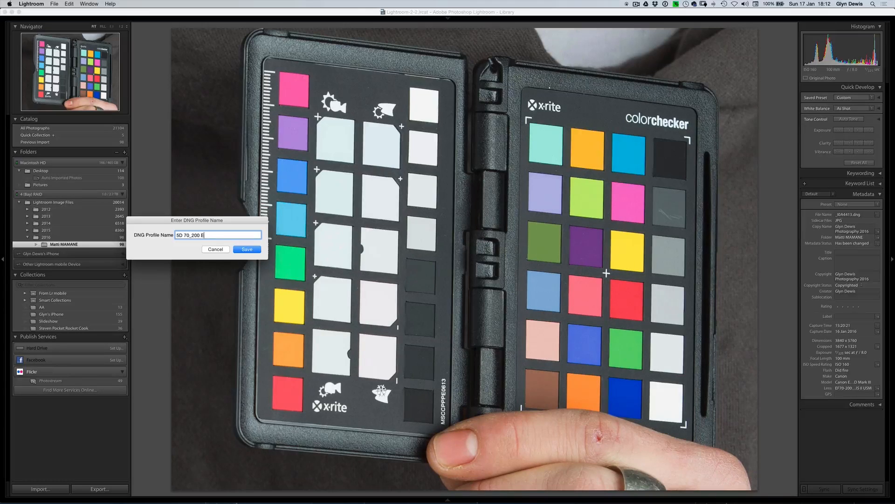
type("LC1000")
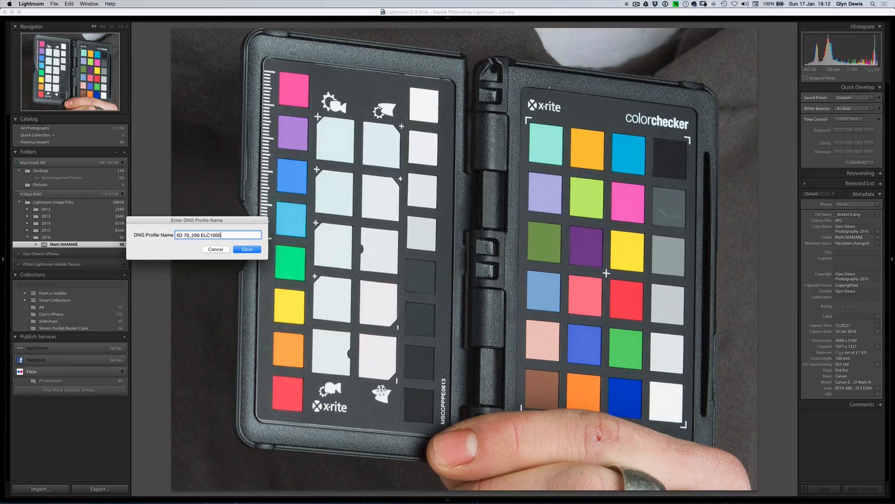
type("+")
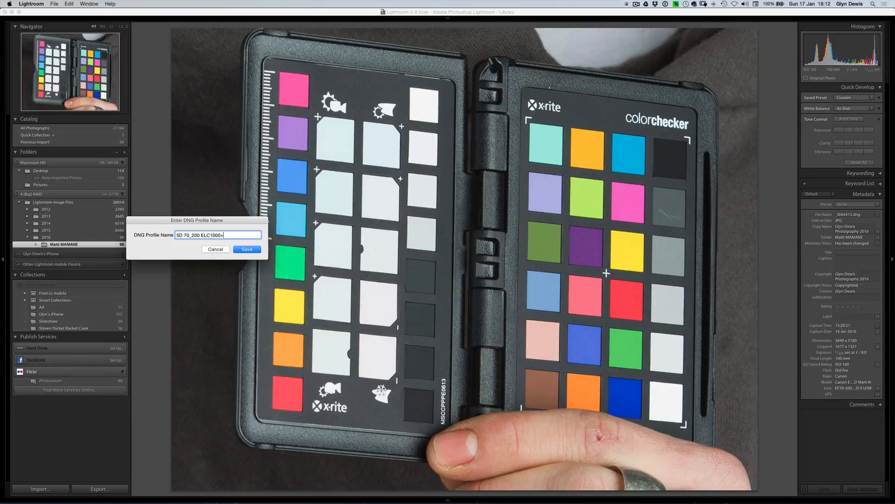
type("175Octa")
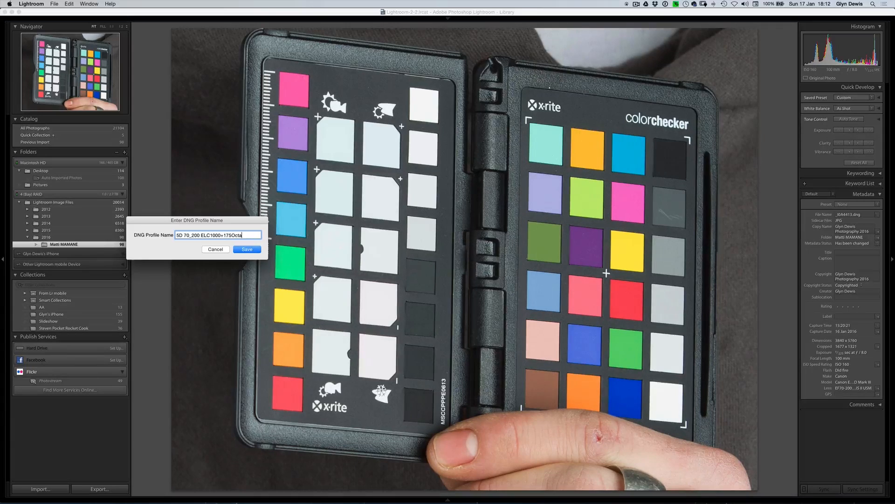
key("Backspace")
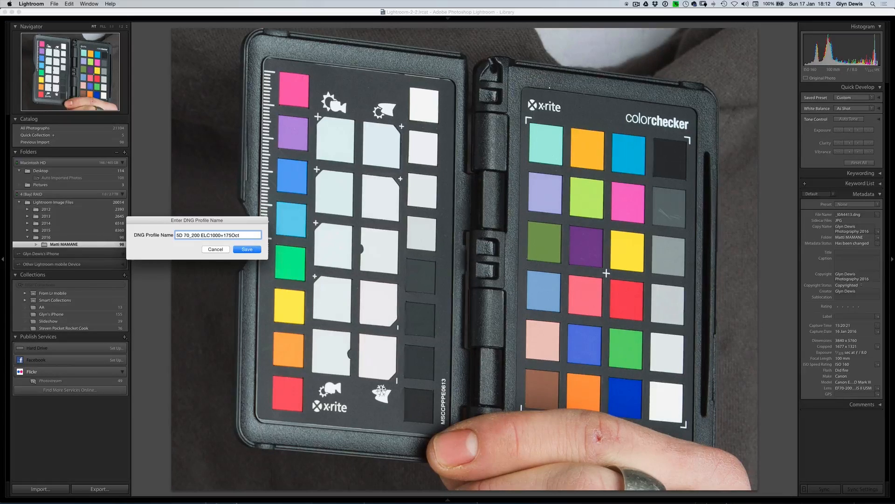
type("a")
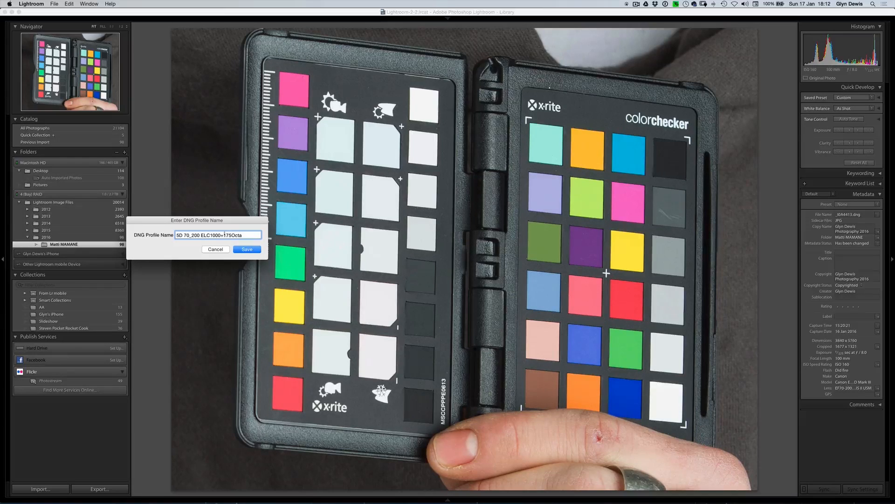
left_click(246, 249)
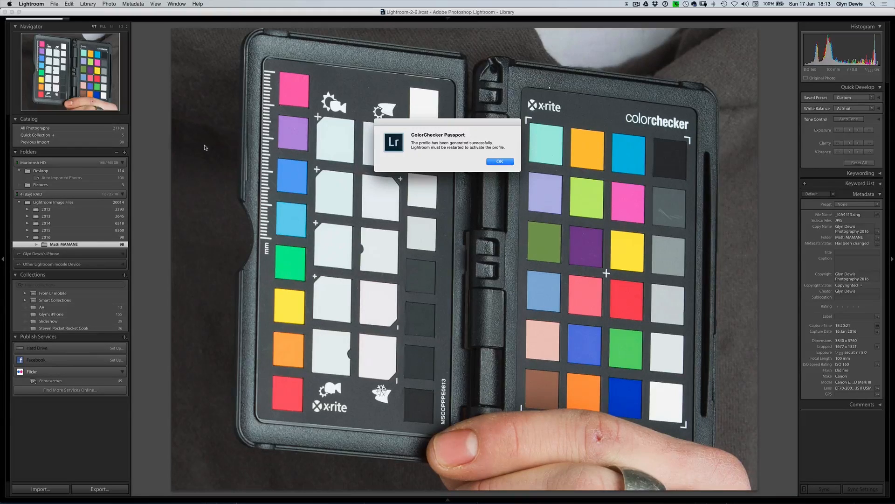
Dismiss the profile success dialog and switch the chart photo into the Develop module
left_click(500, 161)
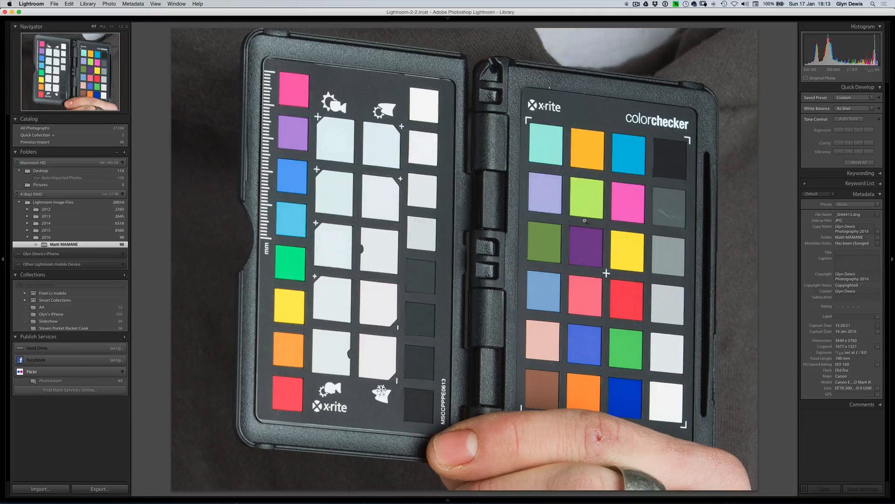
left_click(89, 3)
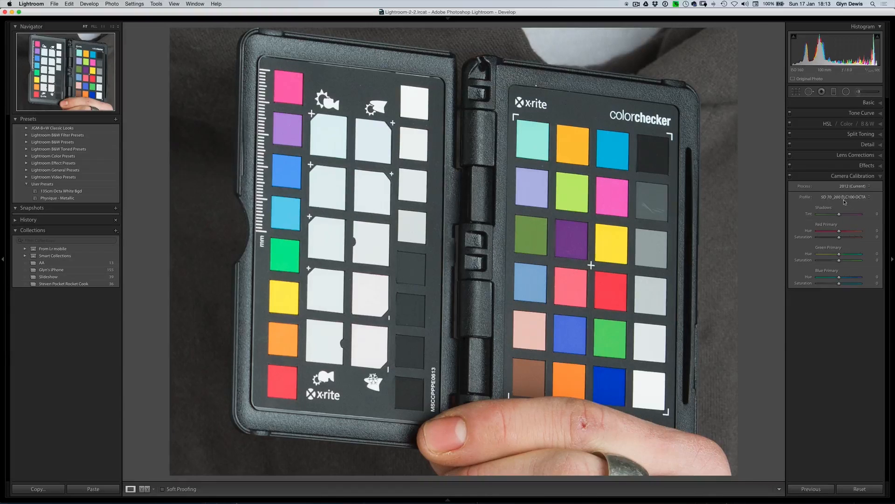
Switch the chart's Profile between Adobe Standard and the custom profile twice, ending on the custom one
left_click(845, 197)
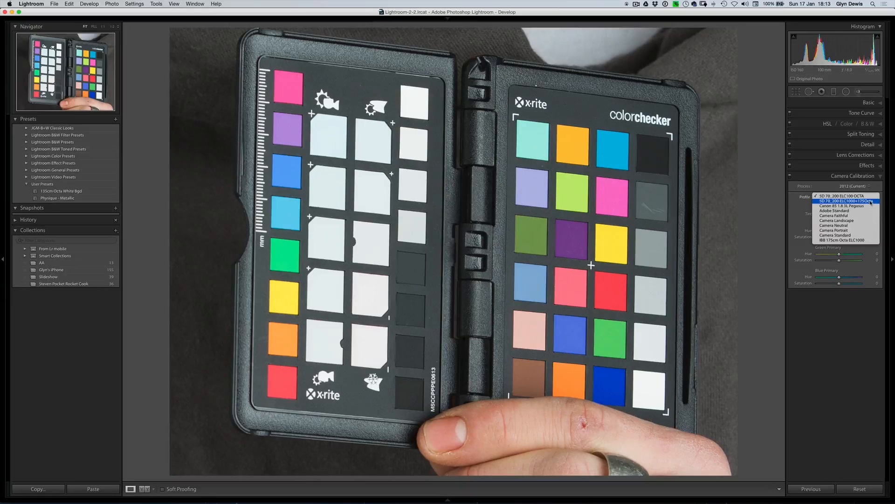
left_click(835, 210)
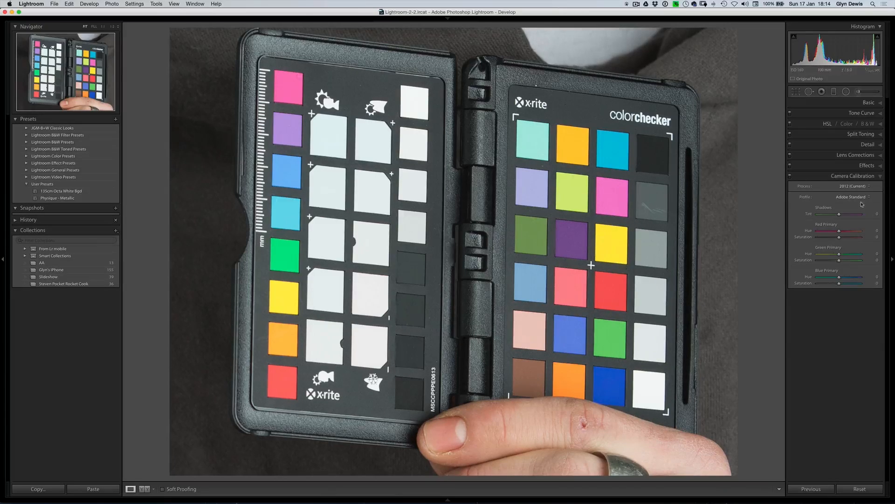
left_click(854, 196)
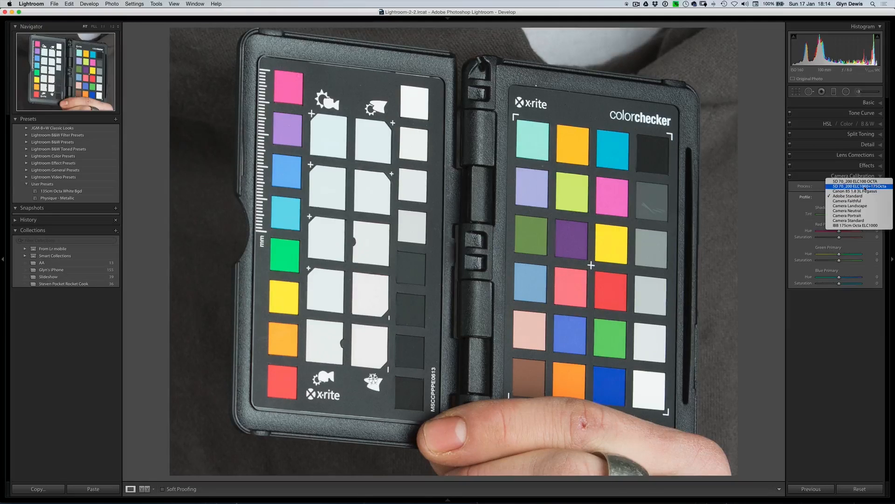
left_click(852, 186)
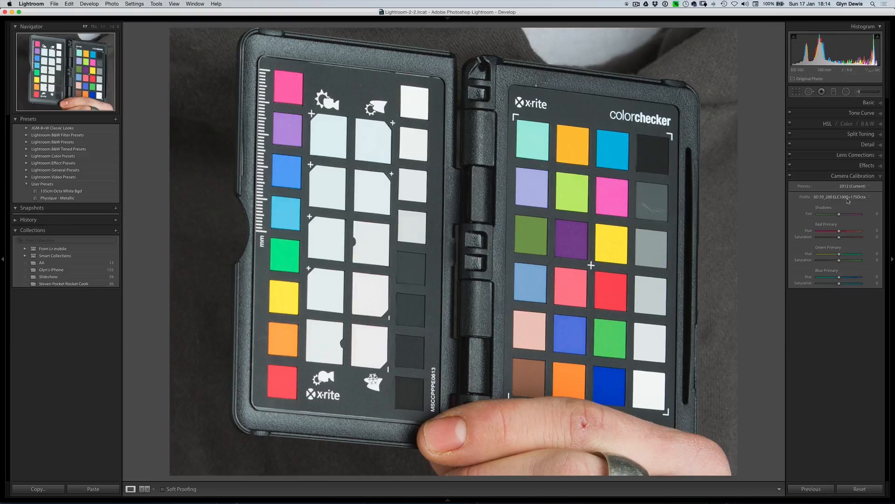
left_click(841, 196)
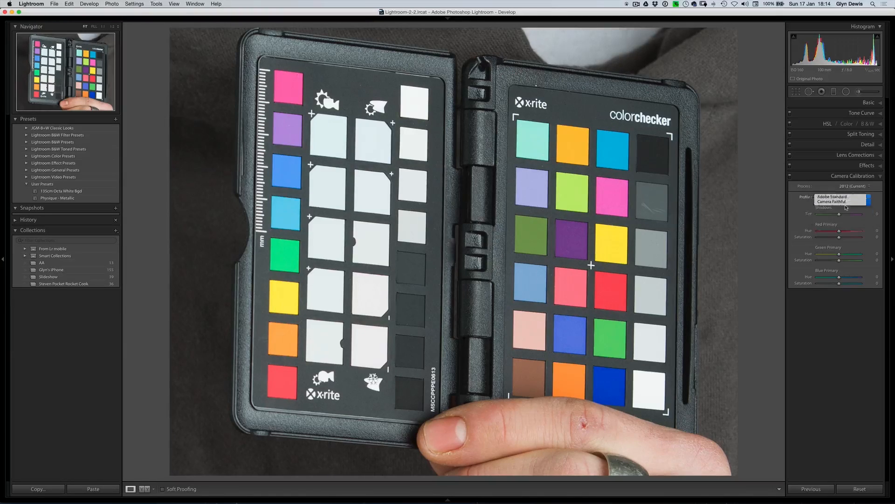
left_click(832, 196)
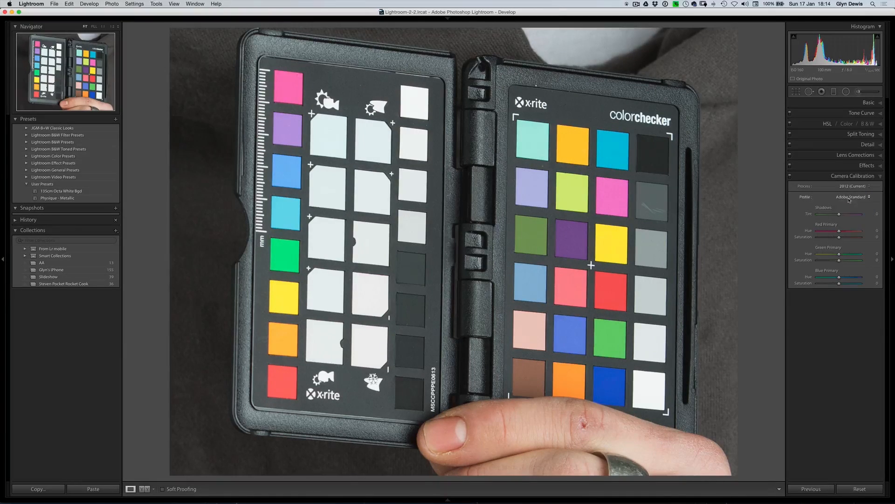
left_click(851, 197)
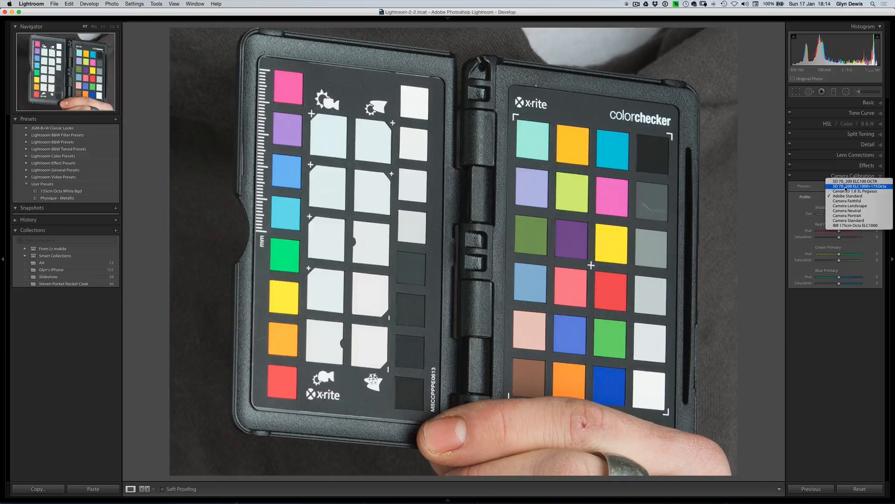
left_click(852, 186)
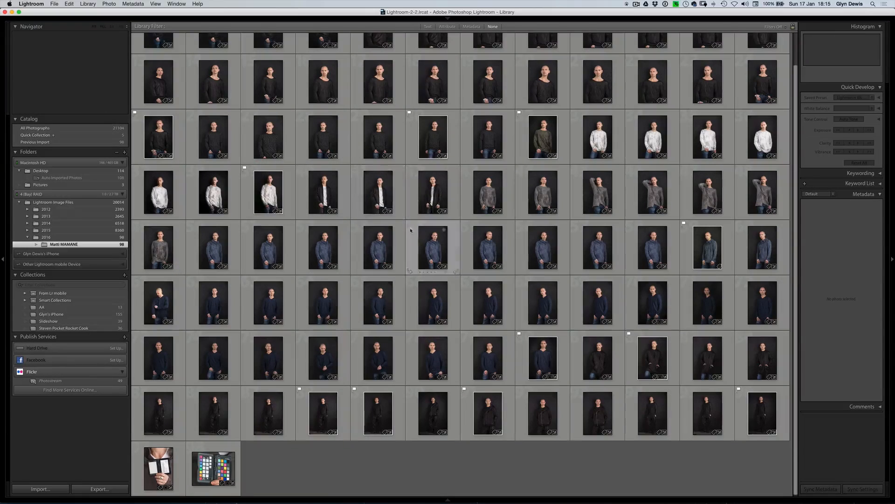
Open the olive-jumper portrait in Develop and apply the custom chart profile to it
left_click(542, 136)
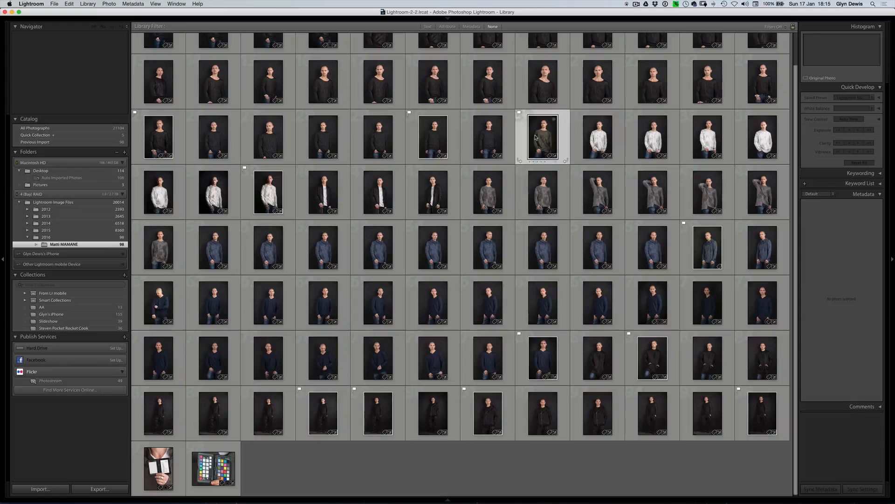
double_click(540, 136)
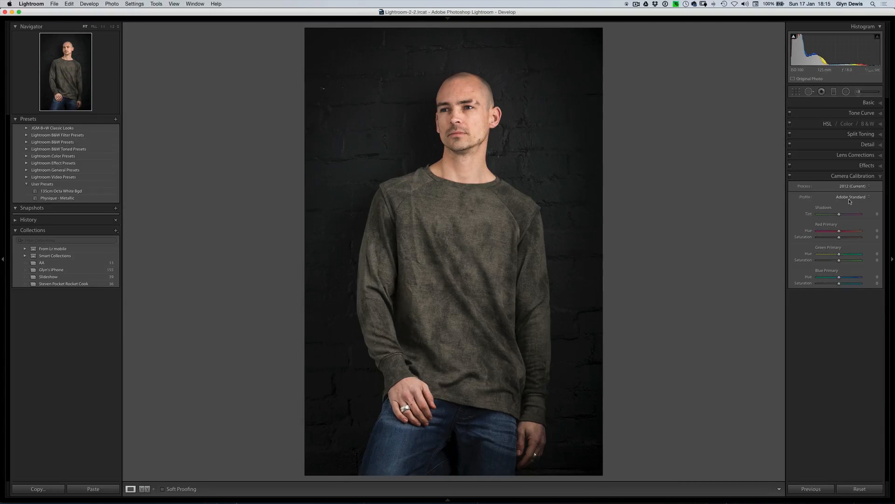
left_click(848, 197)
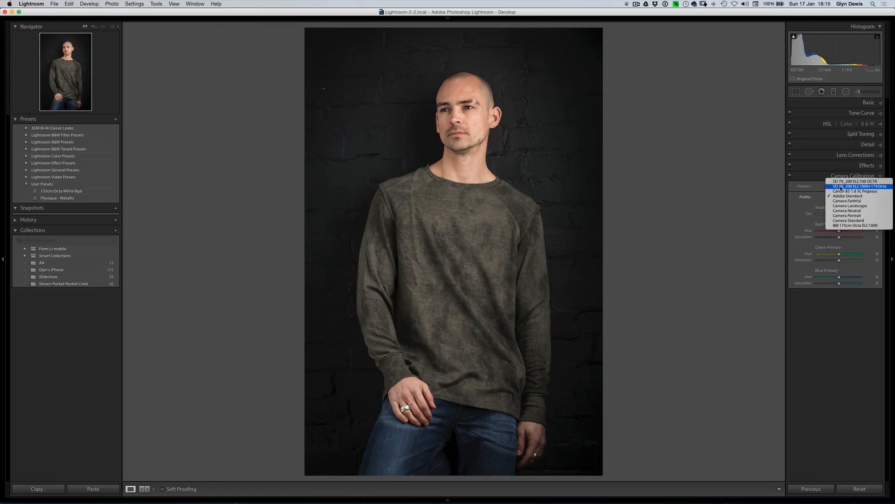
left_click(857, 185)
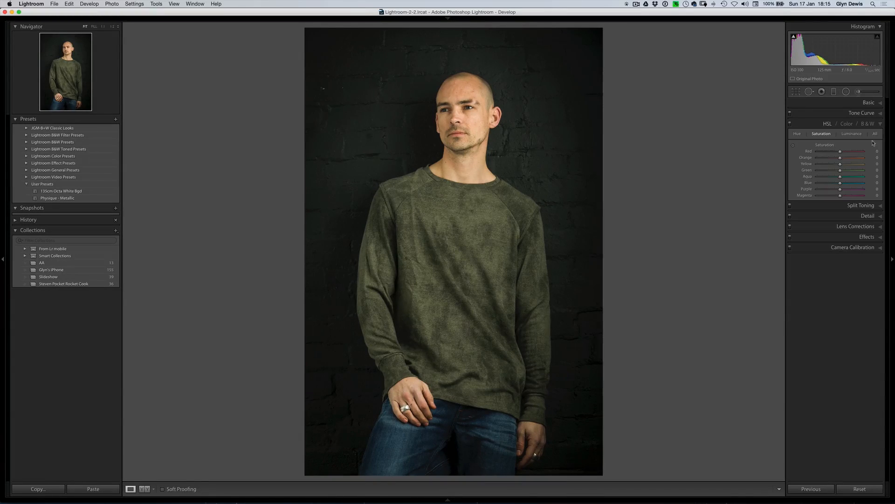
Nudge the Orange saturation slider down to a slightly negative value to mute the skin warmth
left_click_drag(840, 158, 838, 158)
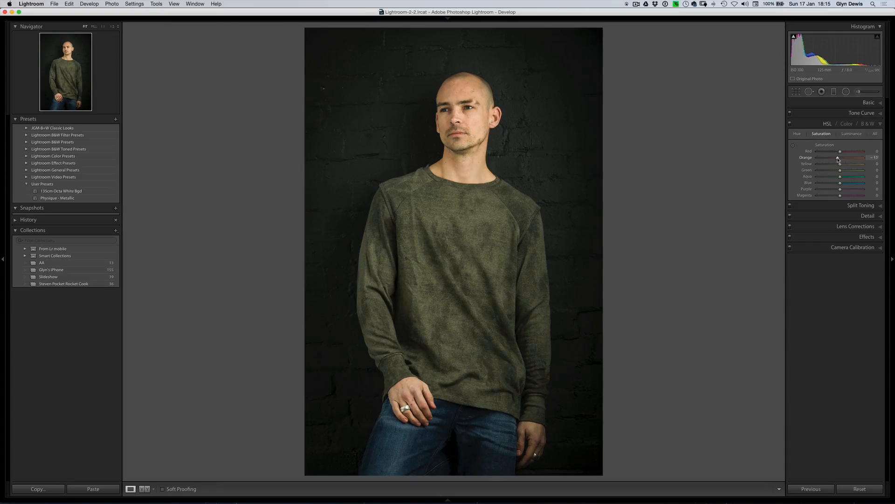
left_click_drag(840, 158, 832, 159)
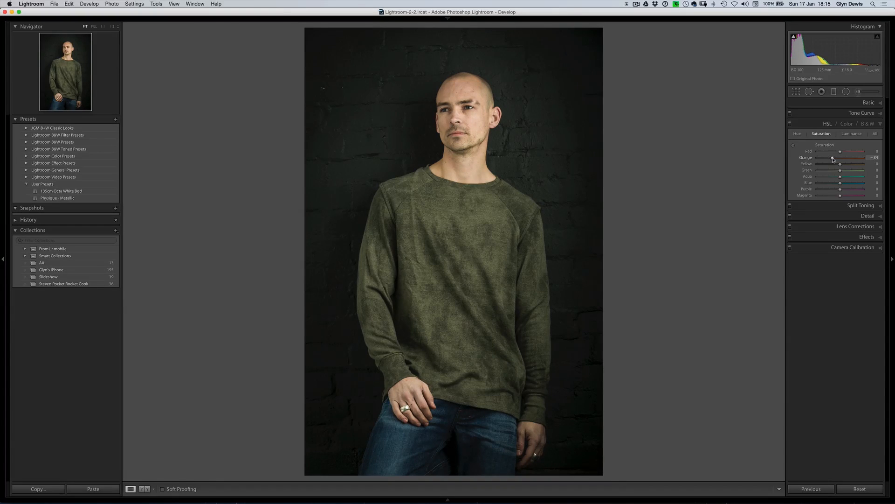
left_click_drag(841, 157, 846, 158)
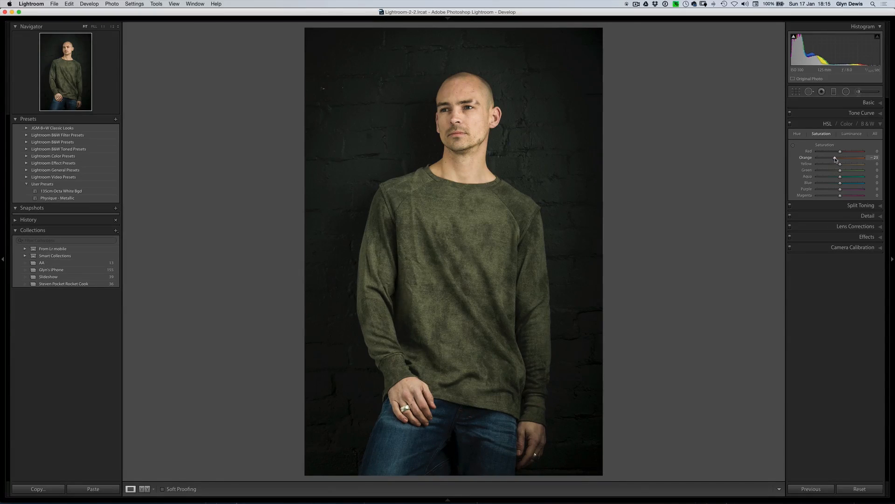
left_click_drag(837, 158, 833, 158)
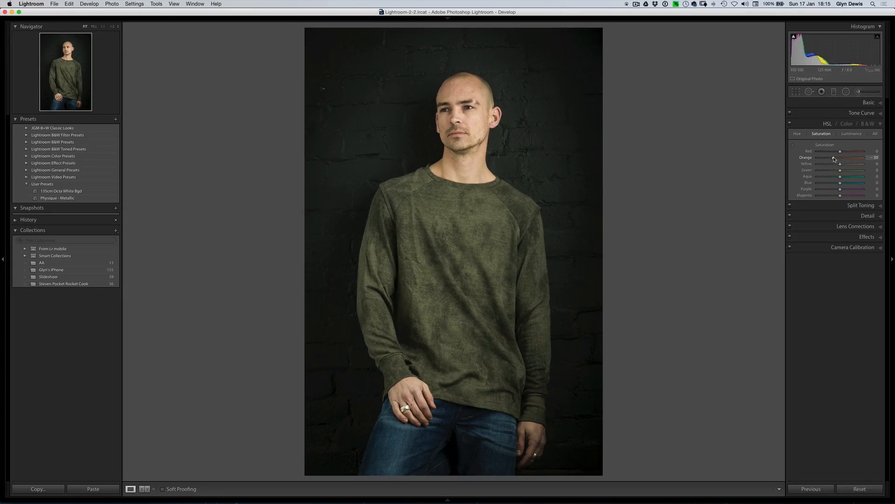